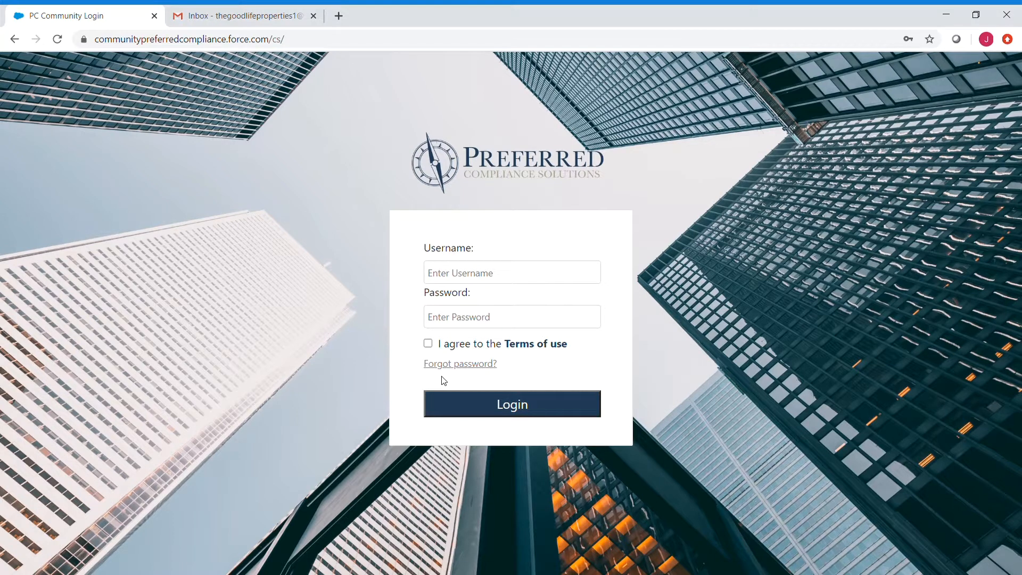
{"action": "mouse_move", "coordinate": [445, 369]}
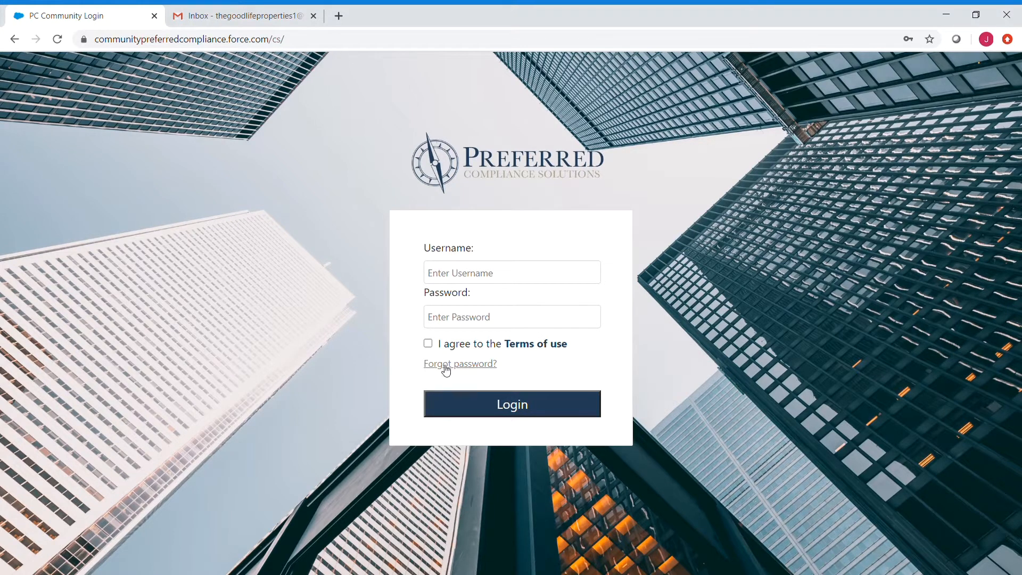
Step: Request a password reset for the account's username from the Forgot password page
{"action": "left_click", "coordinate": [460, 364]}
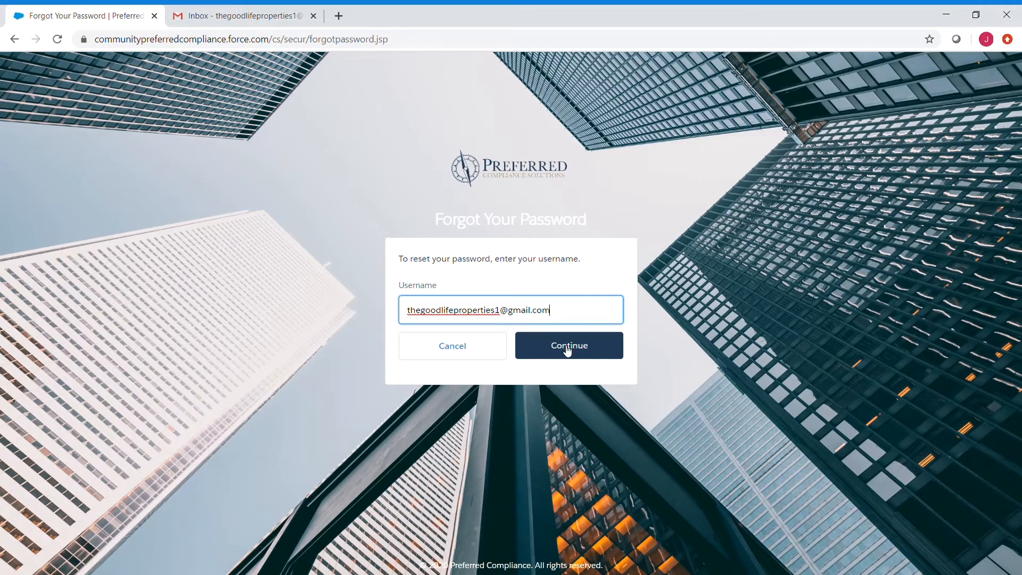
{"action": "left_click", "coordinate": [569, 344]}
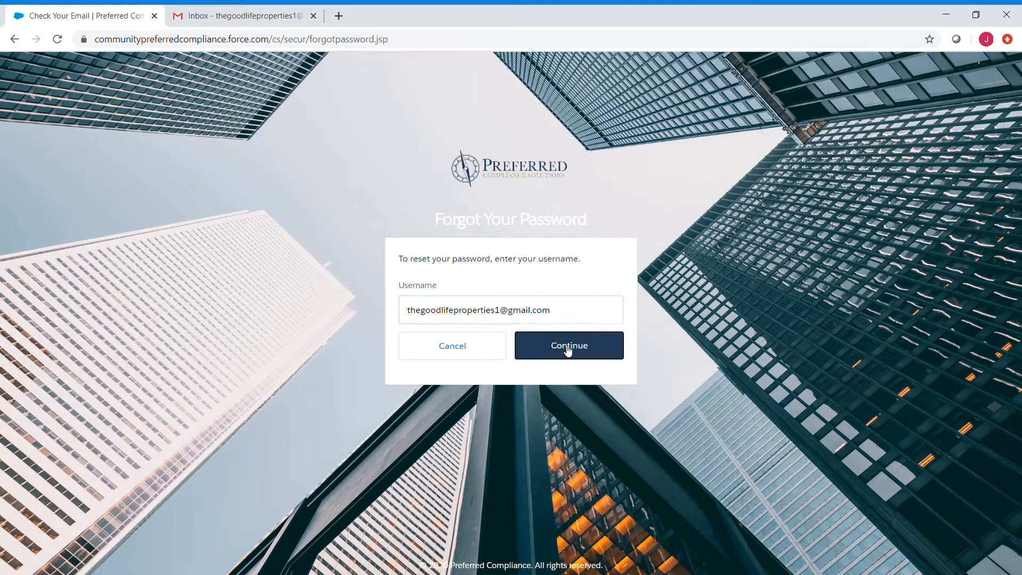
Step: View the 'Your new Preferred Compliance Community password' email in the Gmail inbox
{"action": "left_click", "coordinate": [568, 345]}
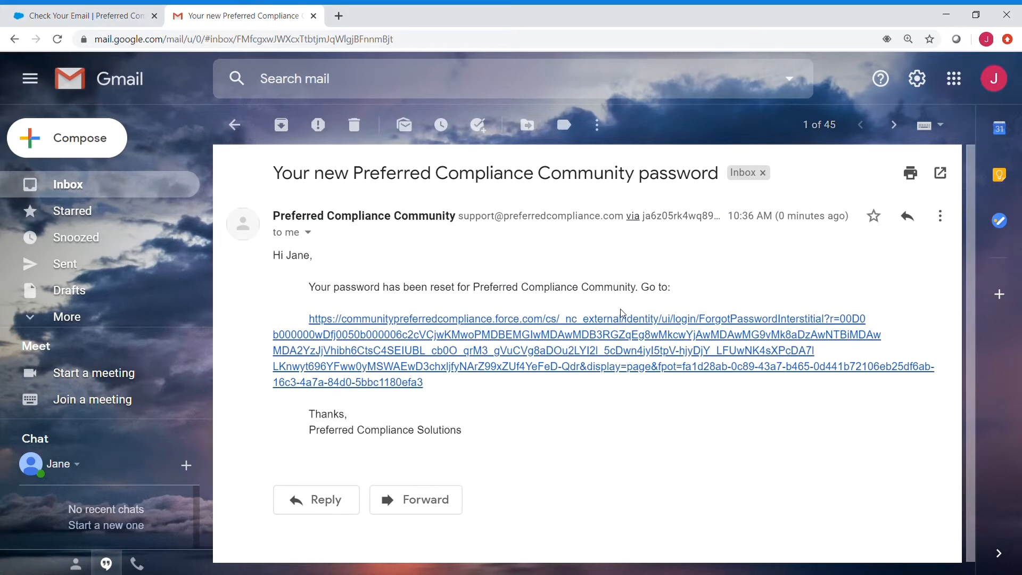
{"action": "mouse_move", "coordinate": [442, 356]}
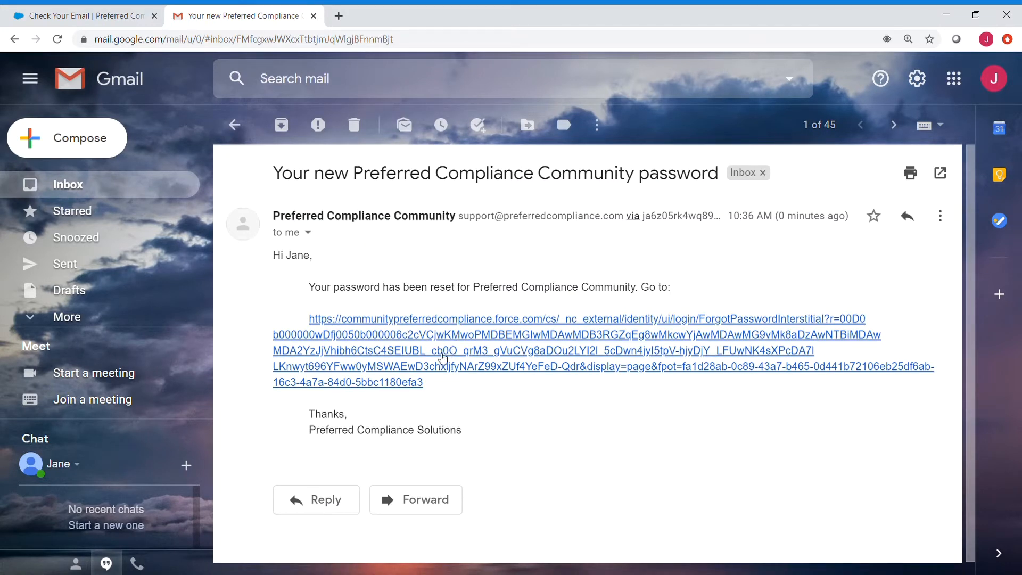
Step: Follow the emailed reset link through to the change-password page
{"action": "left_click", "coordinate": [443, 349]}
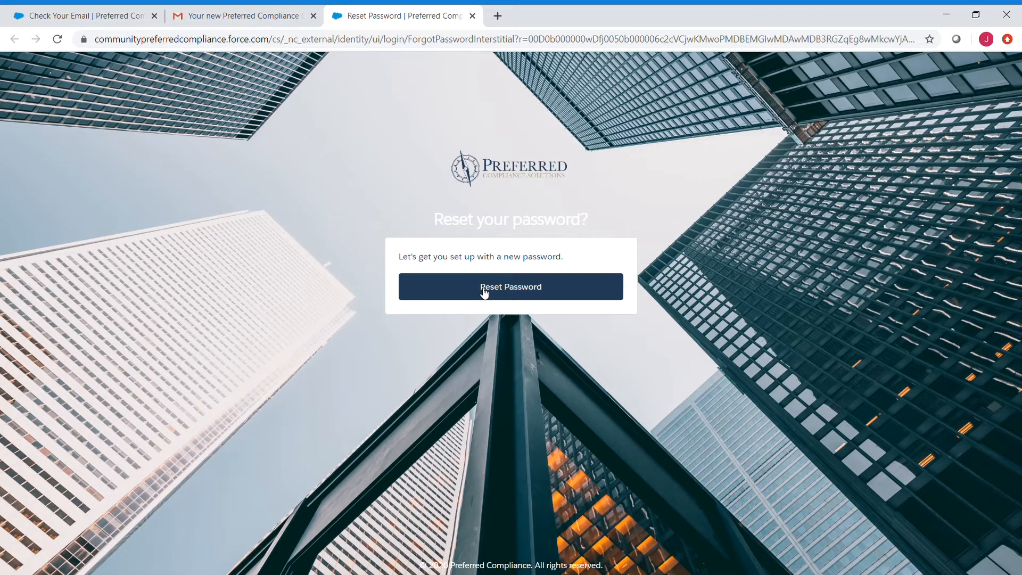
{"action": "left_click", "coordinate": [511, 287]}
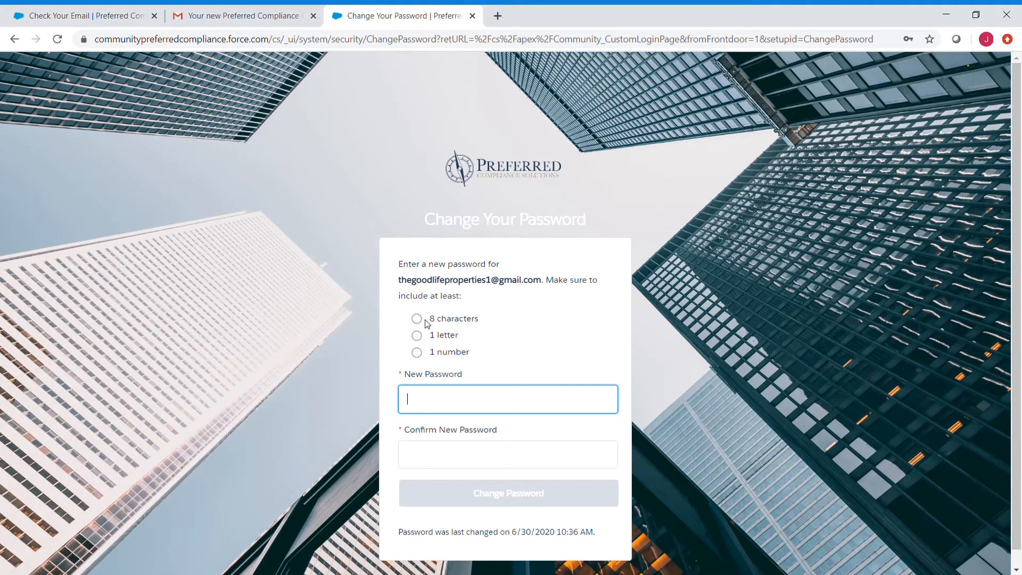
{"action": "mouse_move", "coordinate": [464, 330]}
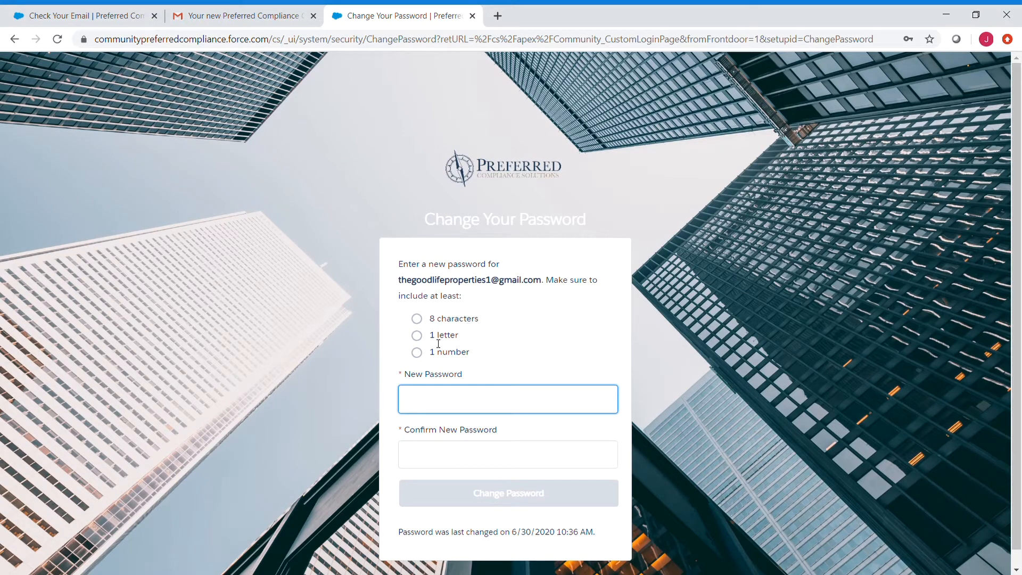
{"action": "mouse_move", "coordinate": [436, 363]}
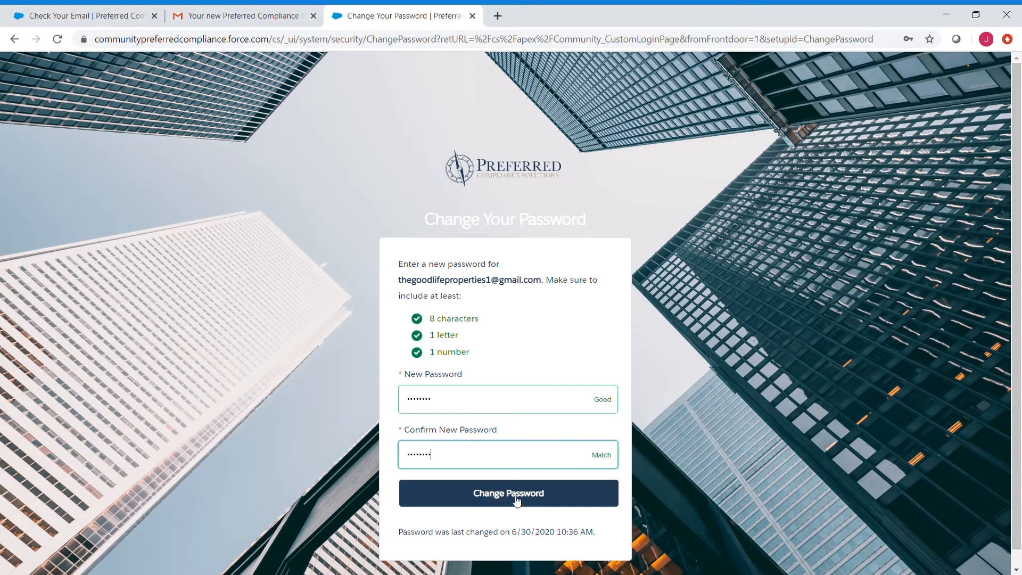
Step: Confirm the new password, accept the Terms of use and log in to the home dashboard
{"action": "left_click", "coordinate": [509, 493]}
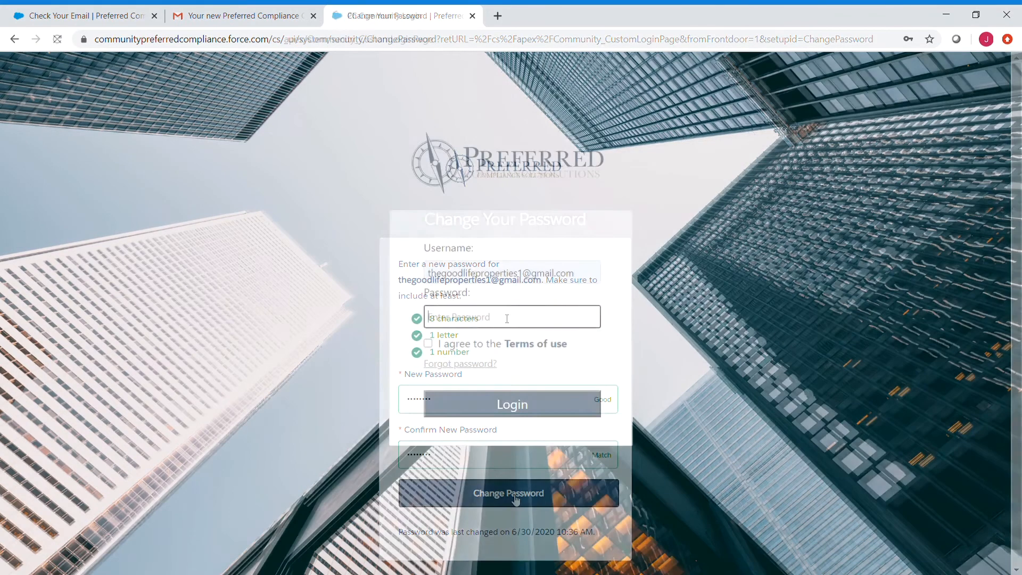
{"action": "left_click", "coordinate": [509, 493]}
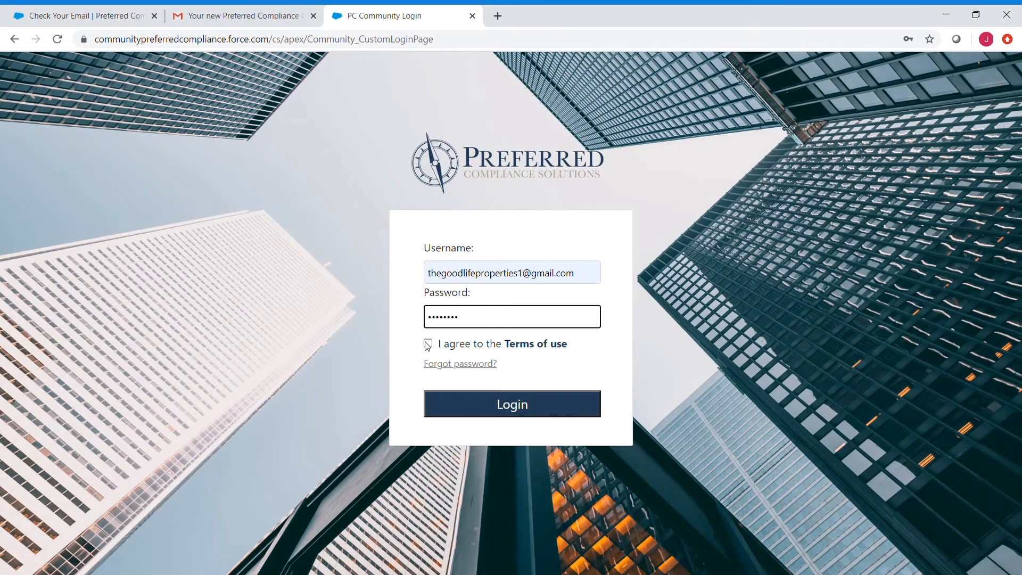
{"action": "left_click", "coordinate": [428, 342]}
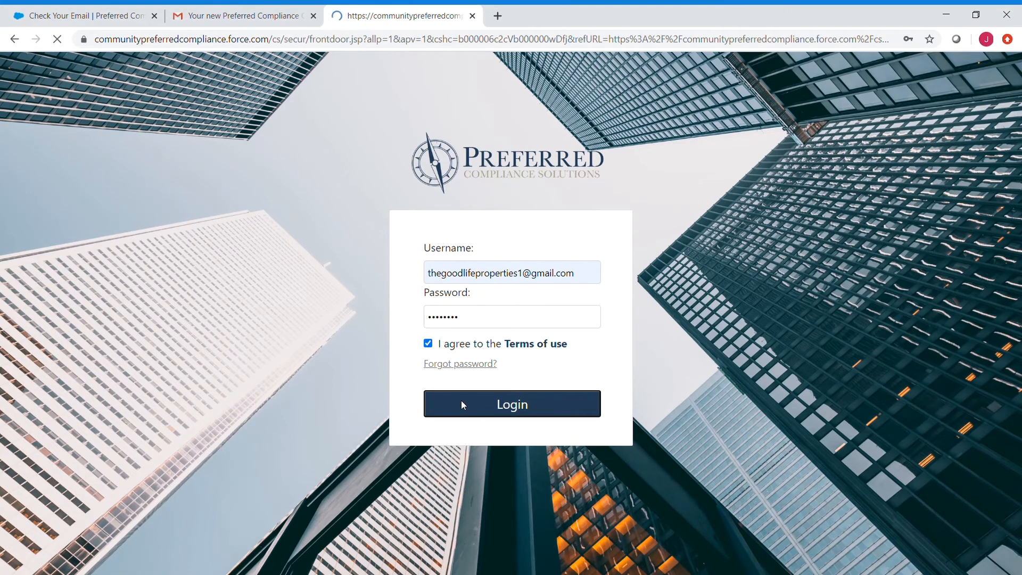
{"action": "left_click", "coordinate": [512, 403]}
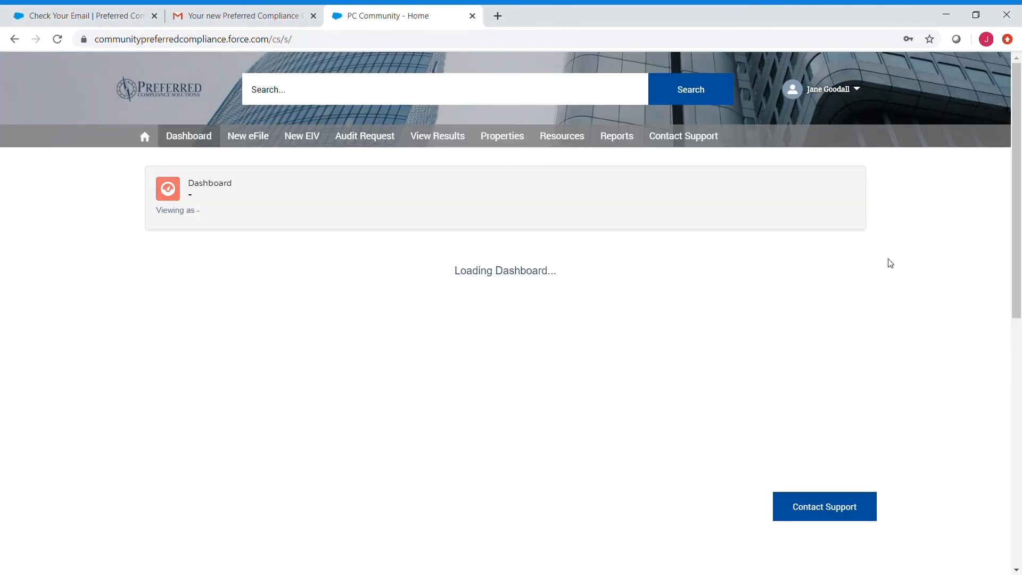